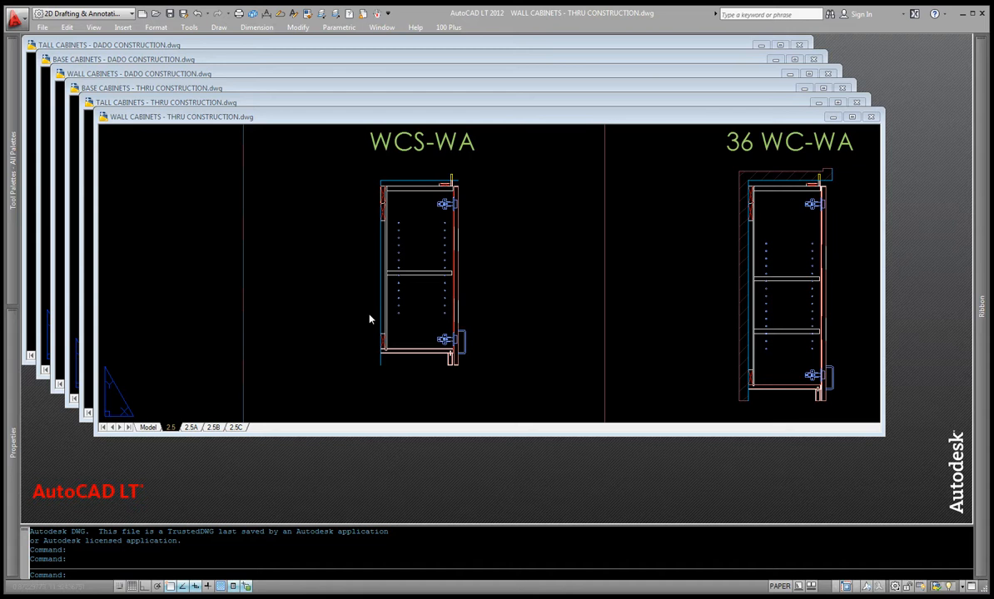
mouse_move(359, 299)
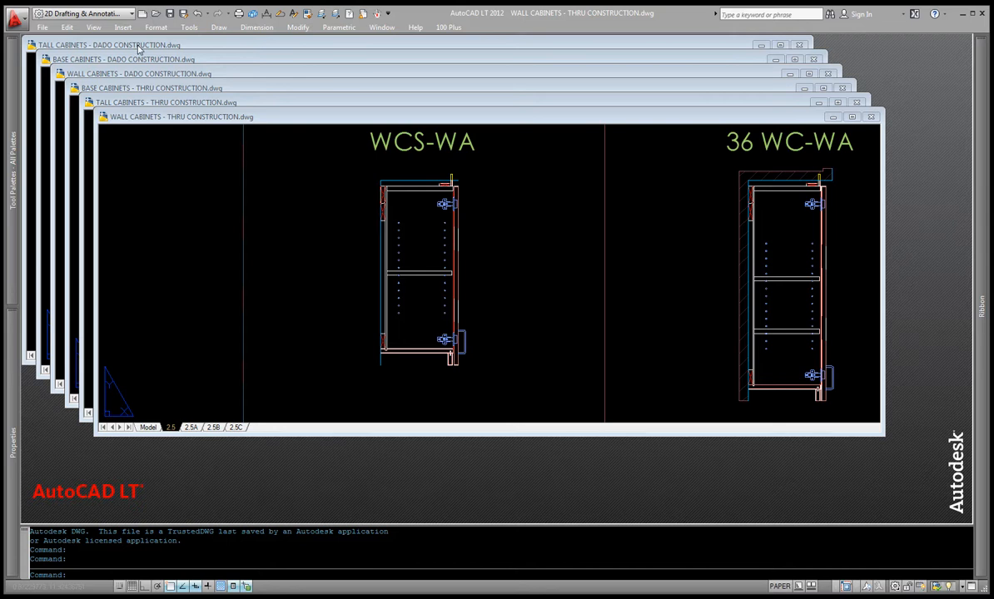
mouse_move(275, 153)
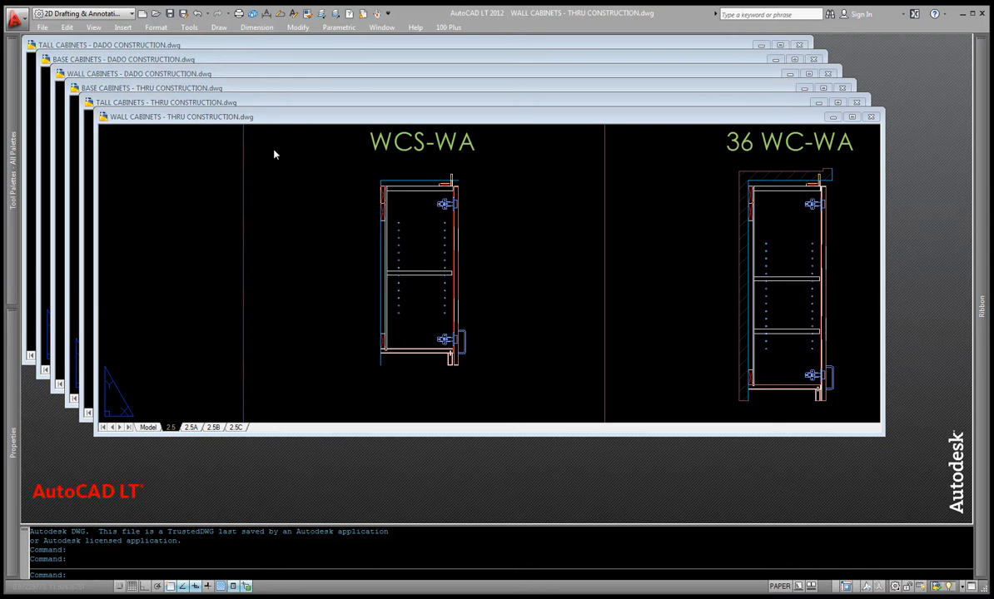
mouse_move(293, 157)
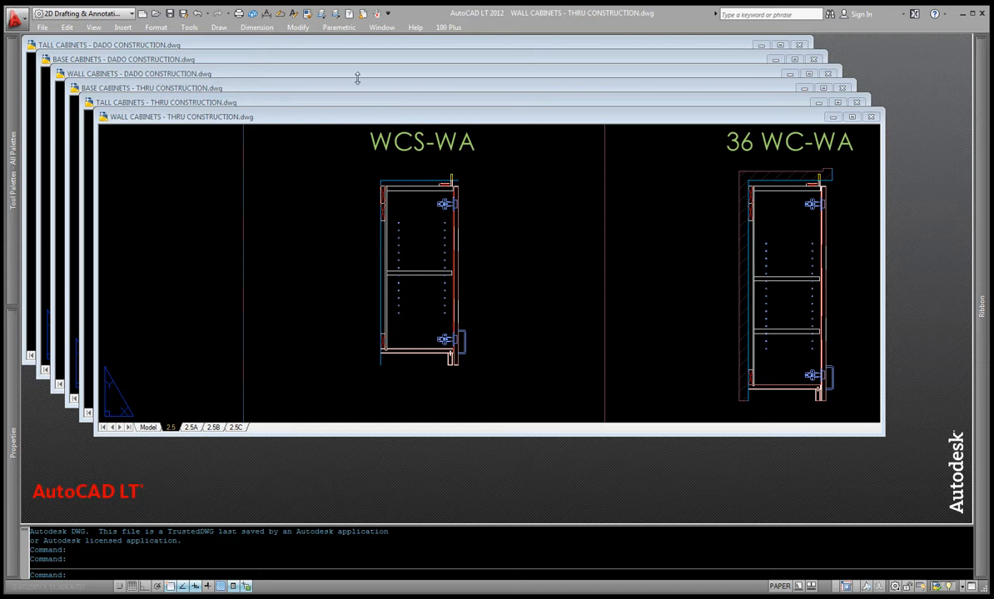
mouse_move(158, 74)
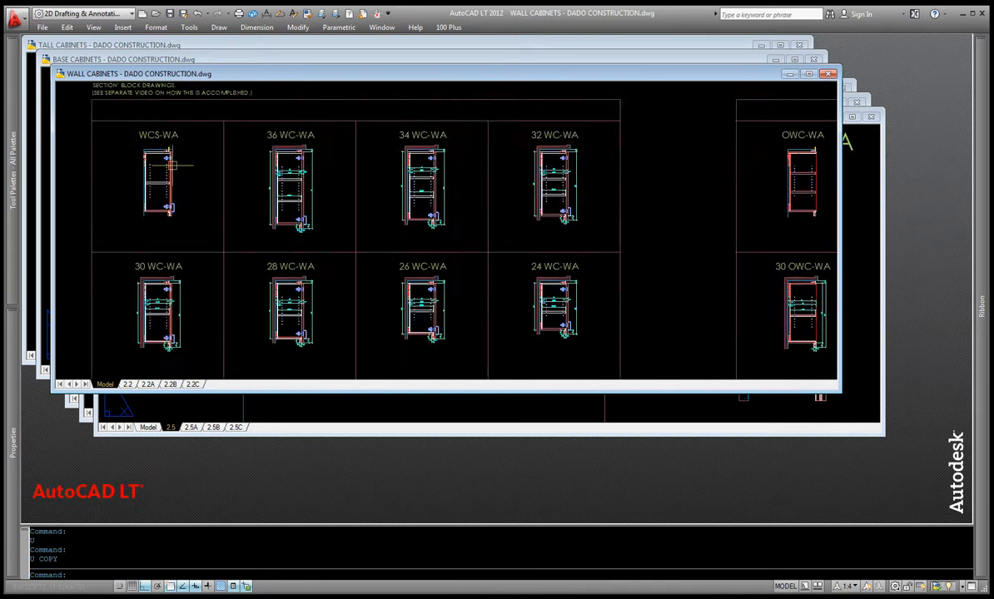
Step: Select the 36 WC-WA wall cabinet section and copy it via the right-click menu
scroll(down, 3)
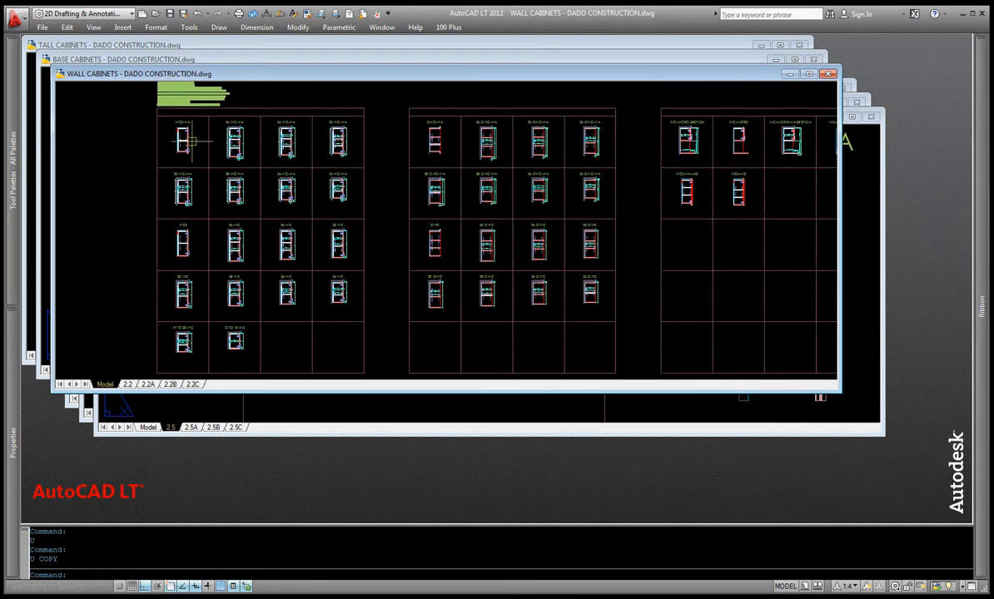
click(183, 141)
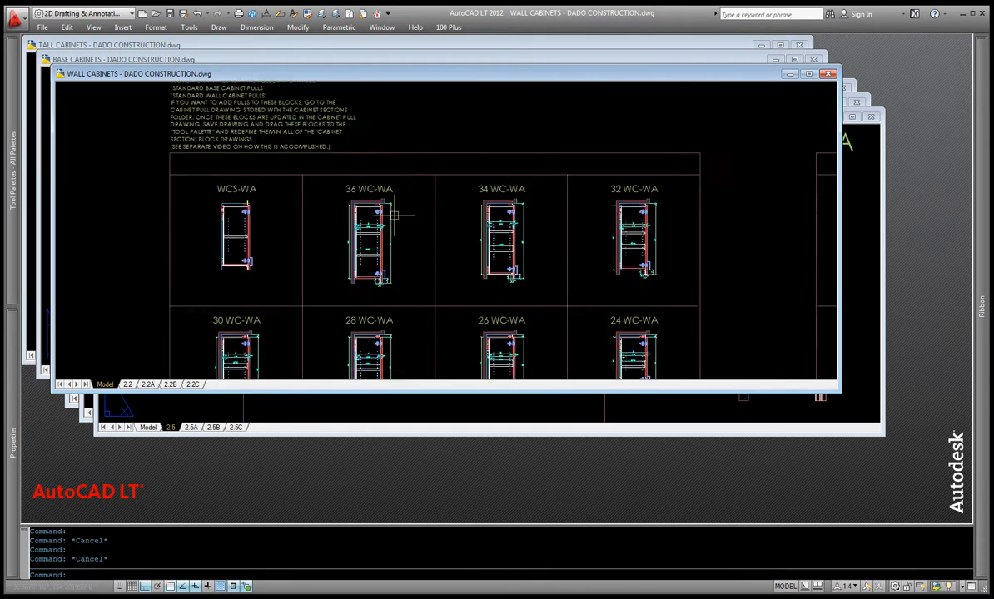
right_click(362, 241)
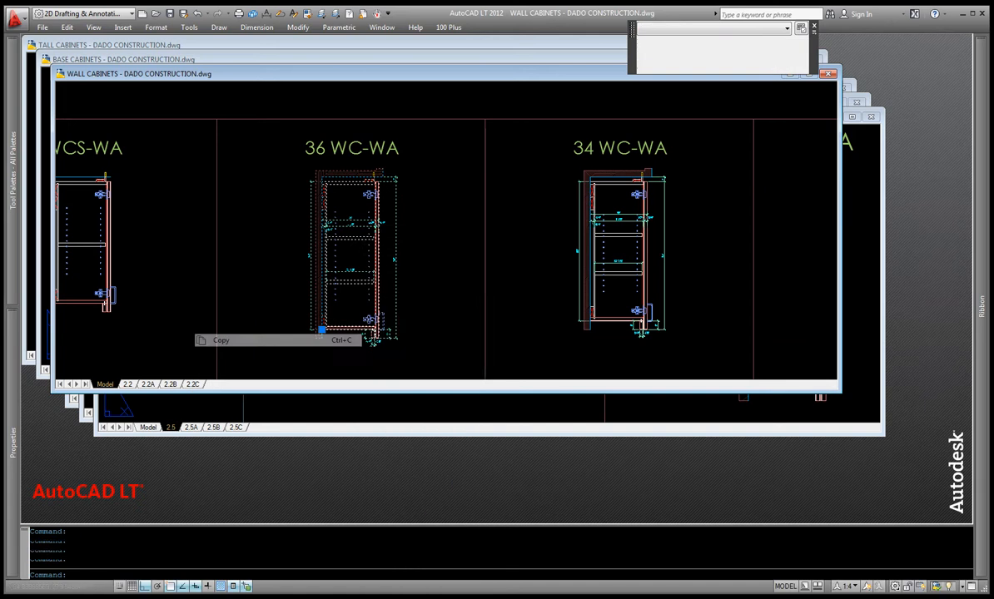
click(220, 340)
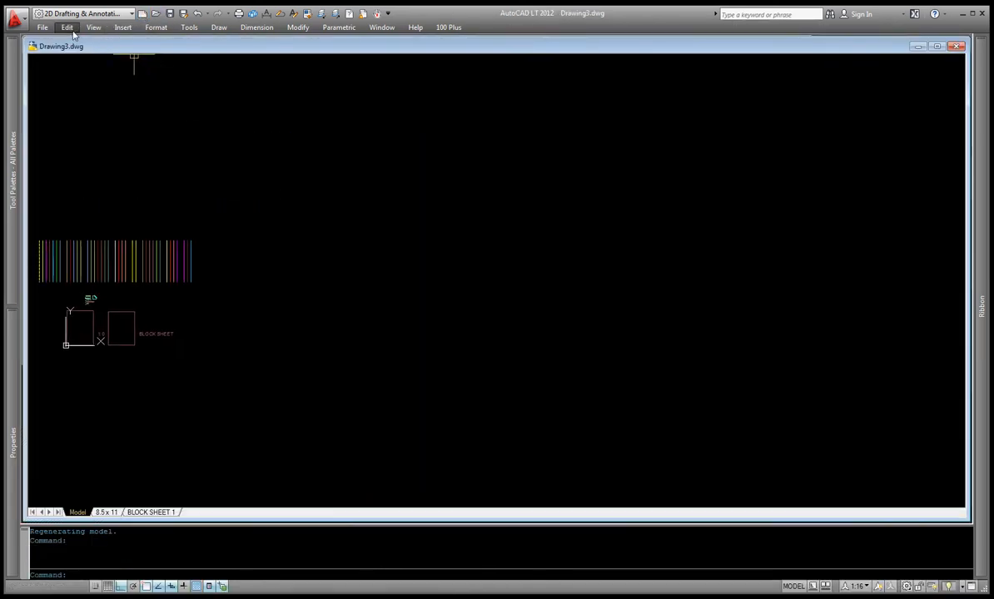
Step: Paste the copied 36 WC-WA section into the new drawing and position it
click(83, 122)
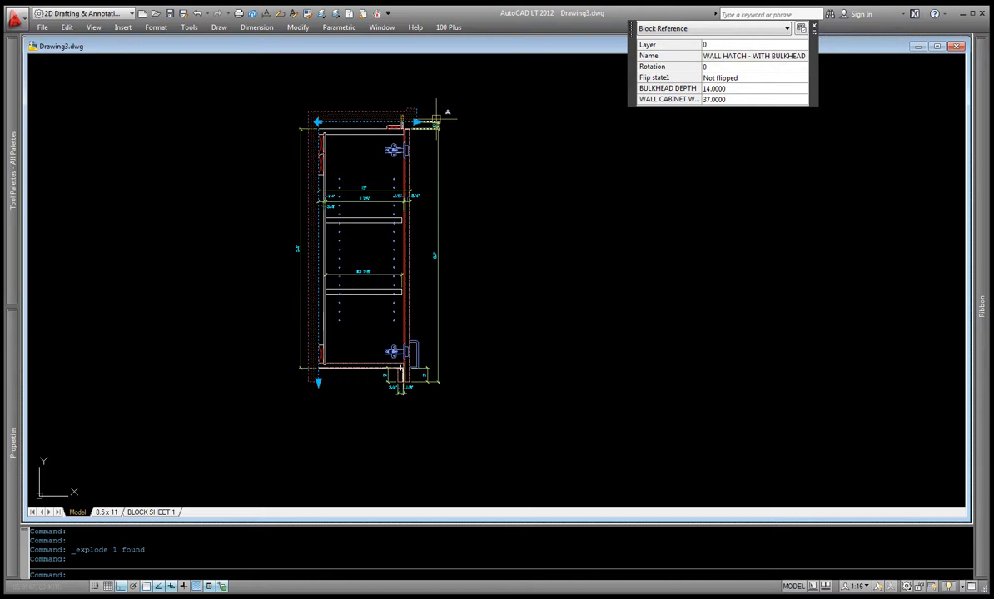
mouse_move(30, 163)
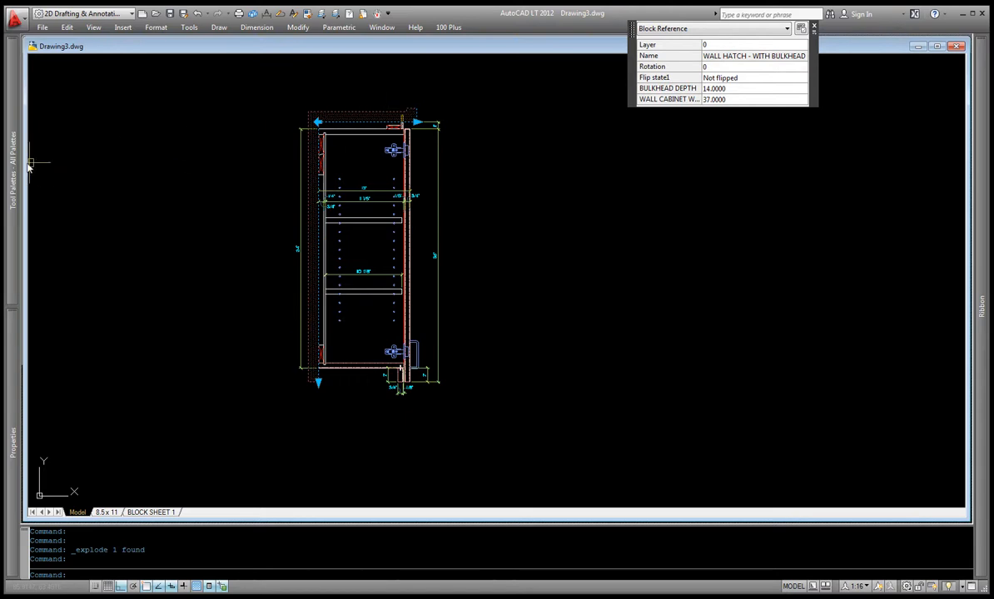
click(11, 163)
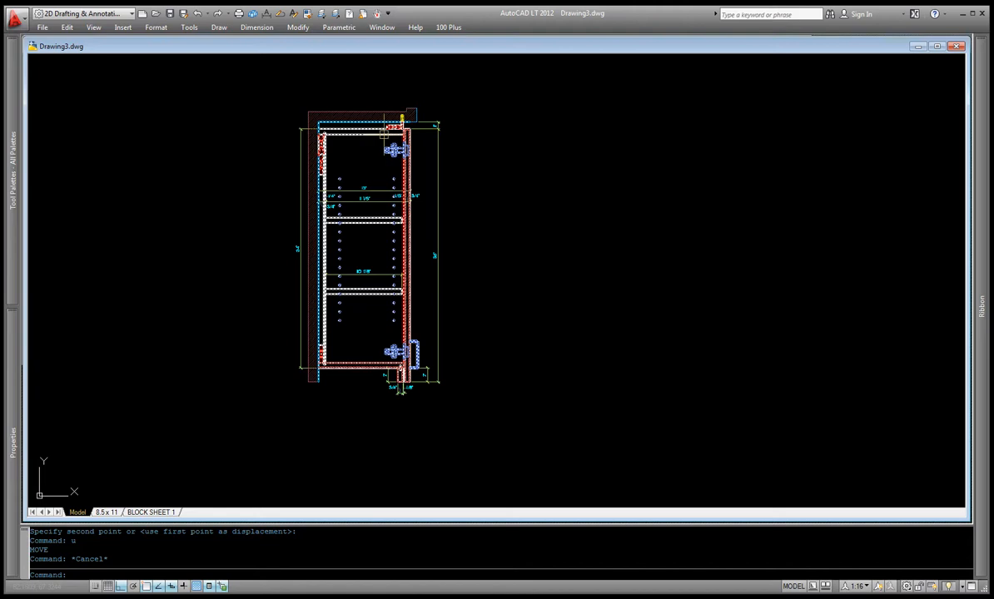
mouse_move(381, 133)
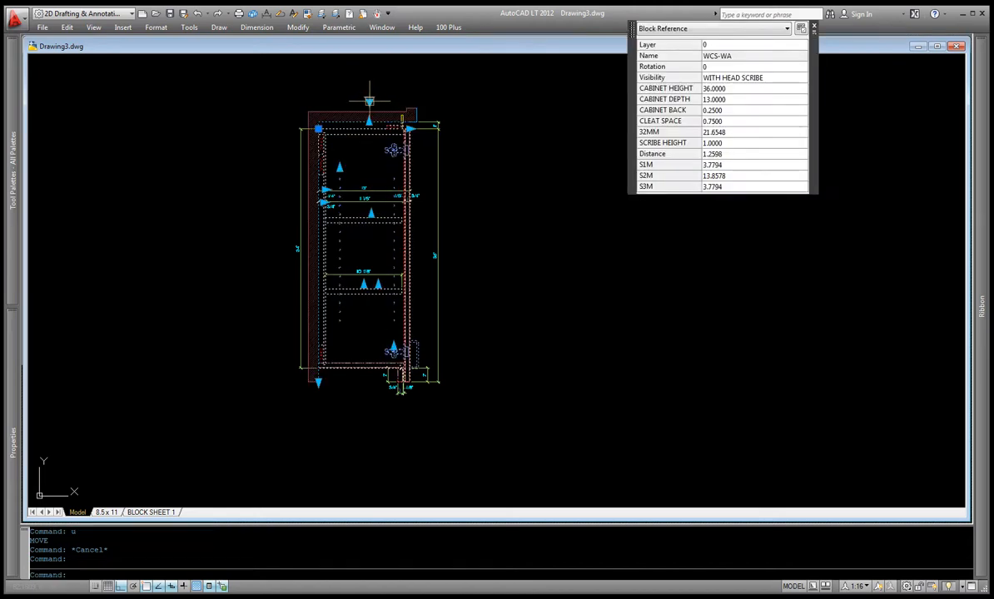
Step: Switch the WCS-WA block to the head-scribe visibility state (36 in high, 13 in deep)
click(752, 78)
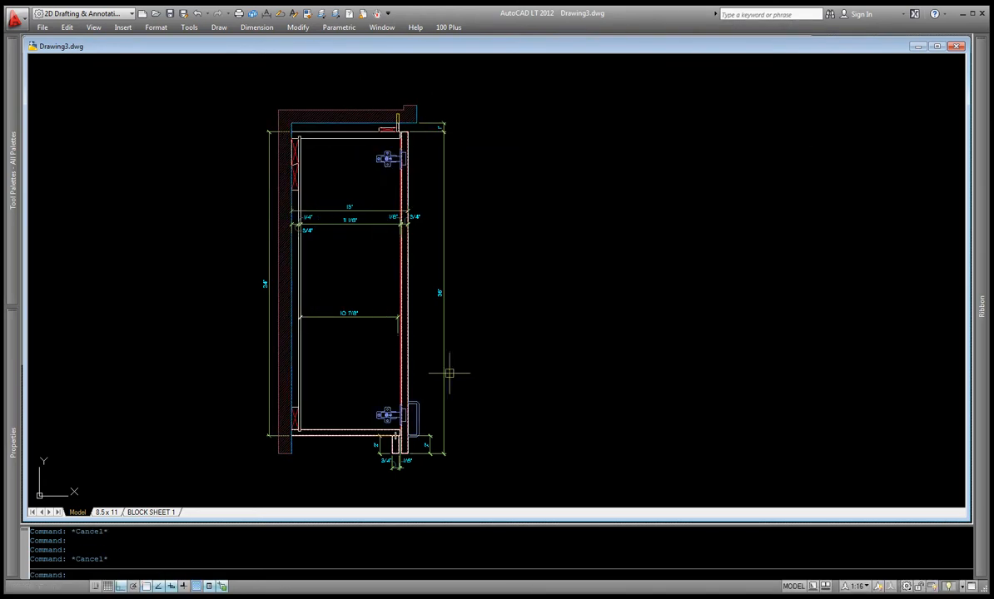
mouse_move(466, 329)
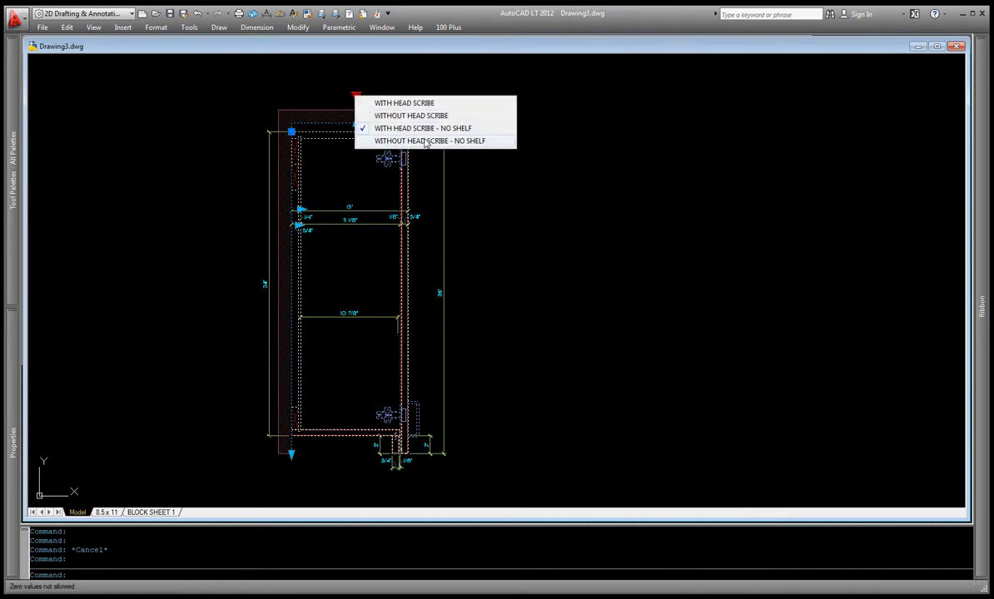
click(430, 140)
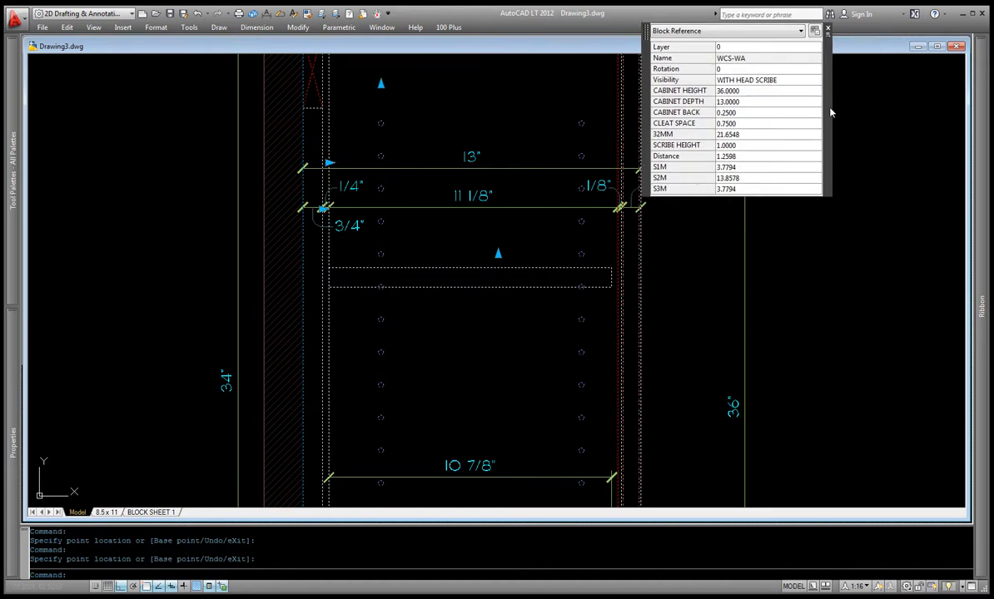
Step: Drag the back/cleat parameter grip at the cabinet top to a new position
drag(724, 30, 765, 60)
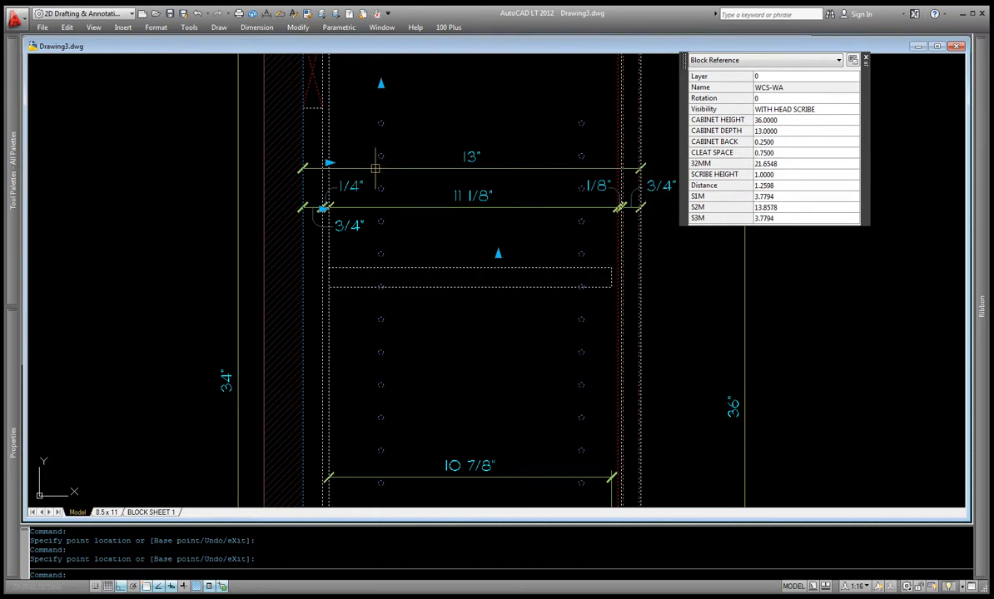
mouse_move(673, 207)
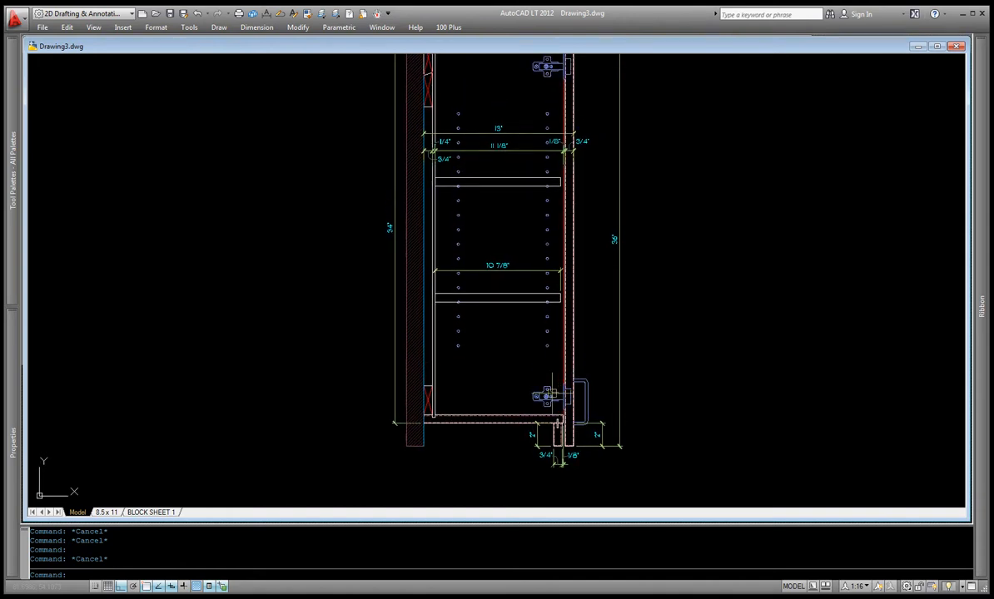
Step: Edit a custom parameter value of the WCS-WA block in Quick Properties
click(546, 393)
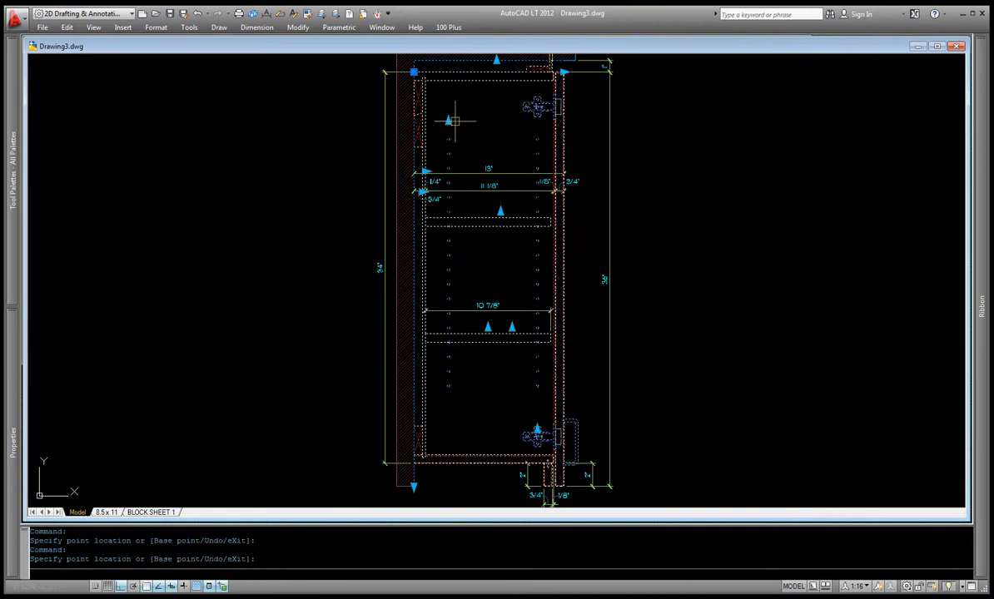
click(500, 210)
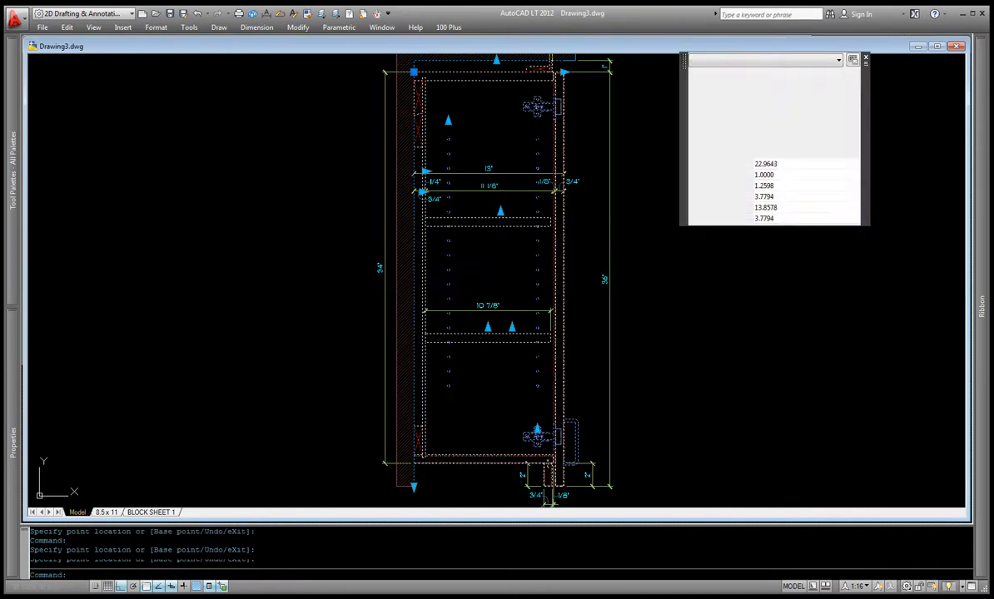
click(513, 270)
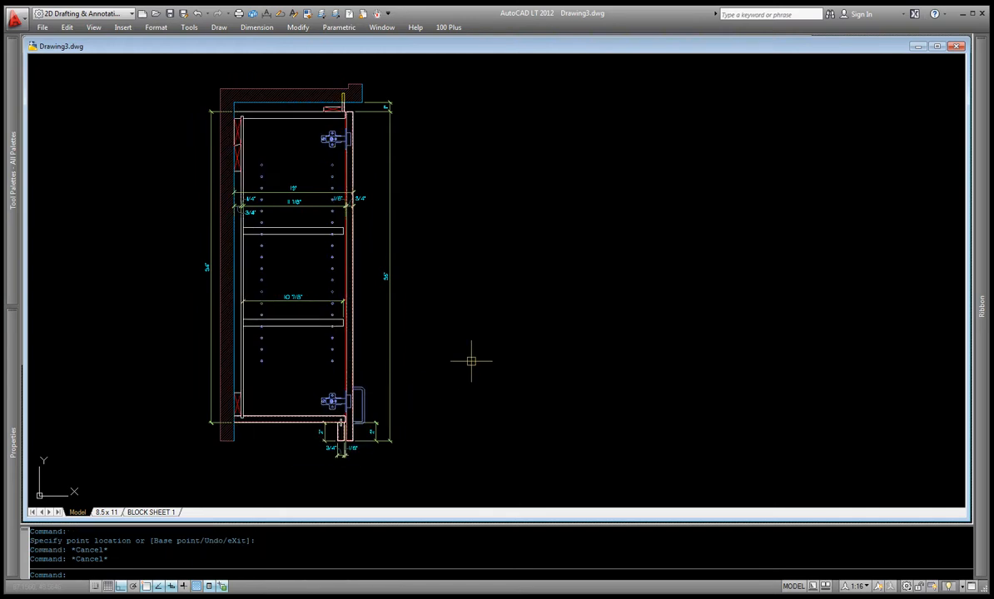
mouse_move(456, 218)
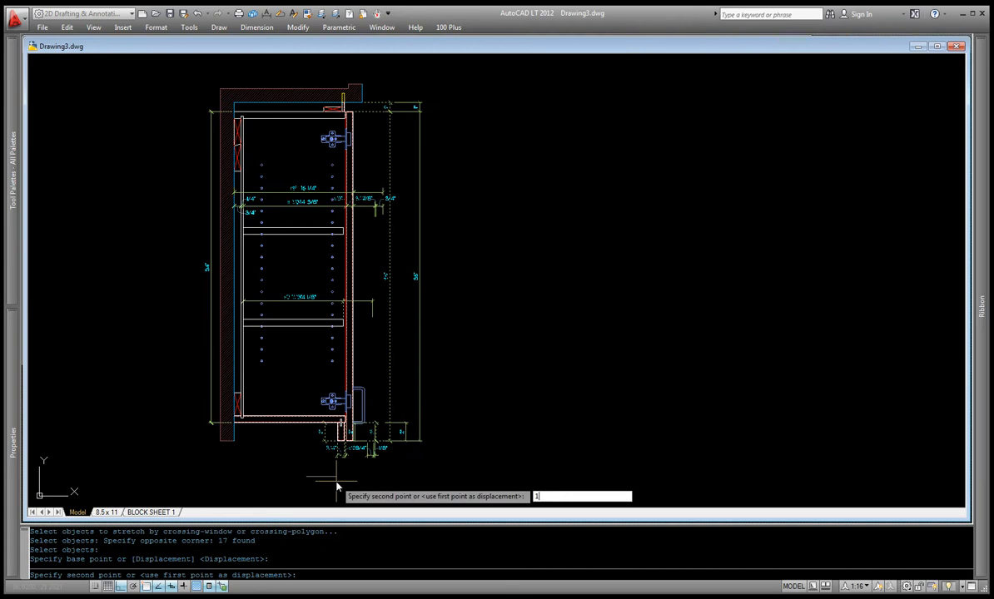
Step: Stretch the cabinet edge by 15 so the bulkhead depth reads 16, then clear the selection
text(15.0000)
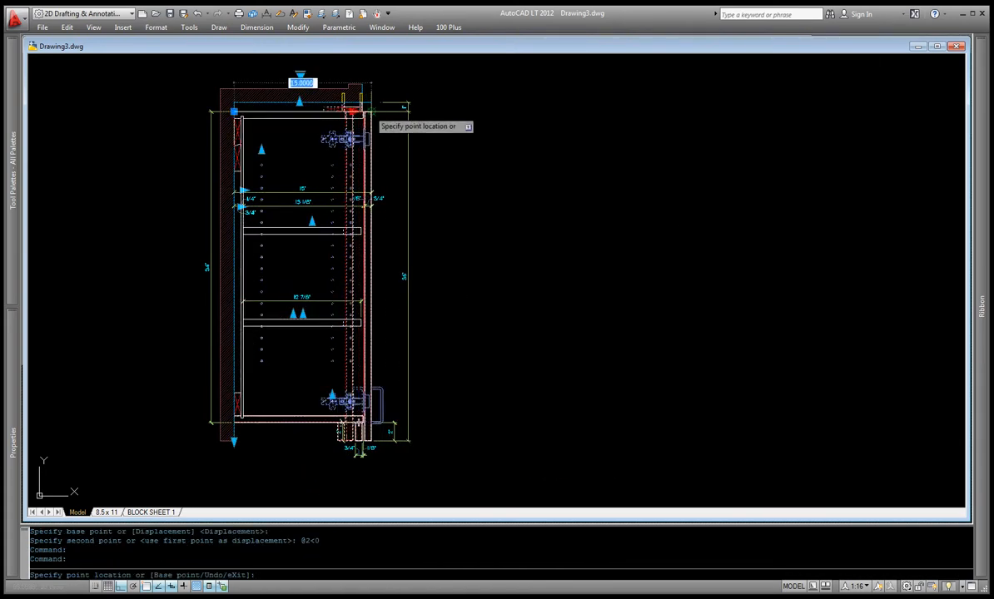
key(Escape)
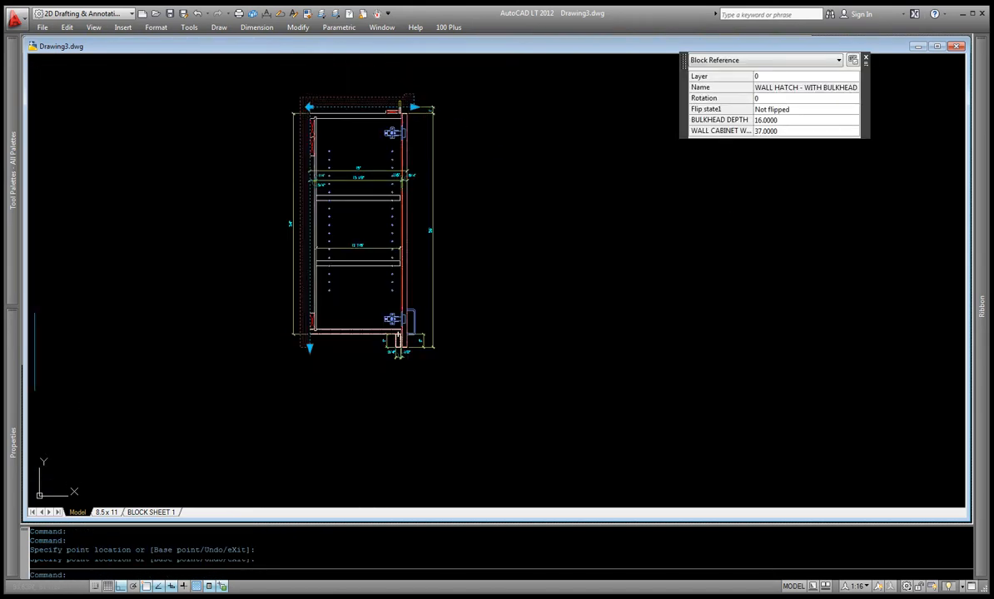
key(Escape)
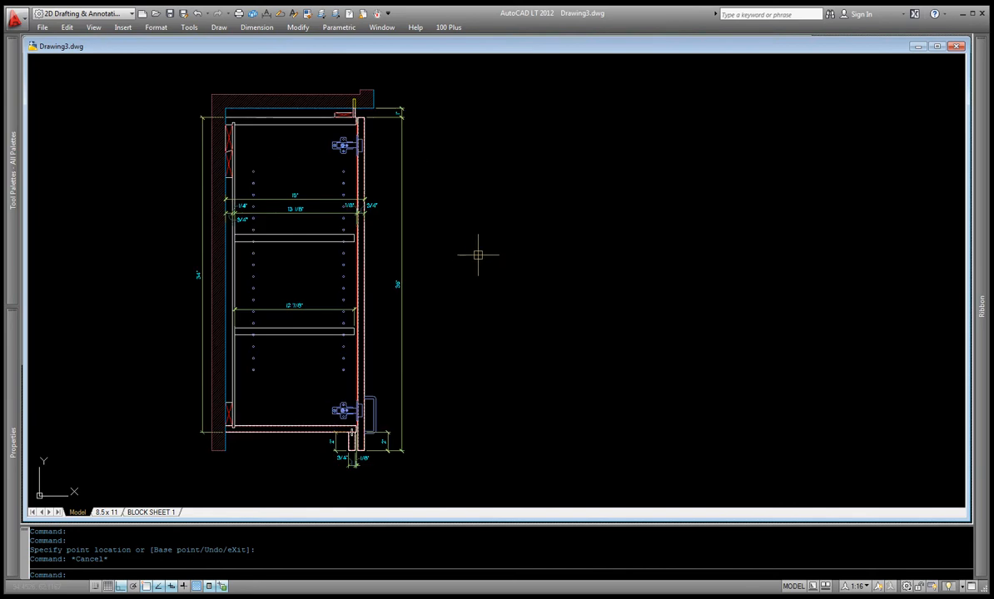